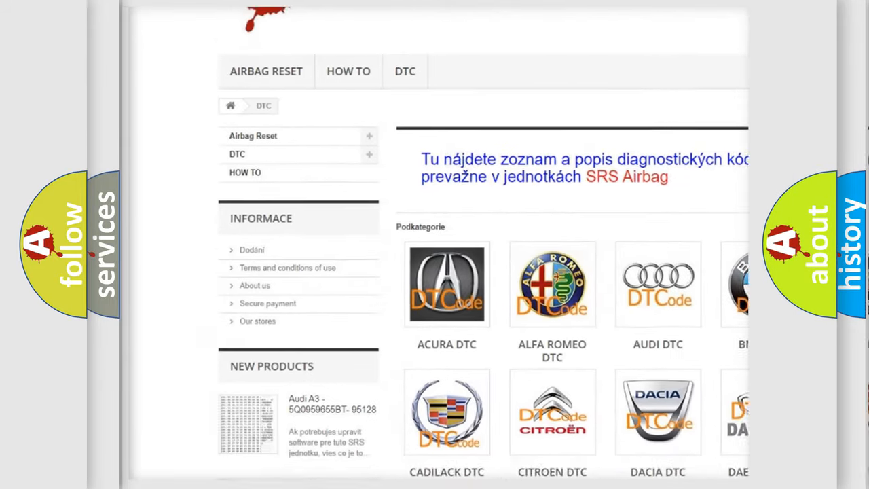
# - Advance to the Cause slide for Ford P1751: PCM may need a software update or is faulty
pyautogui.scroll(-3)
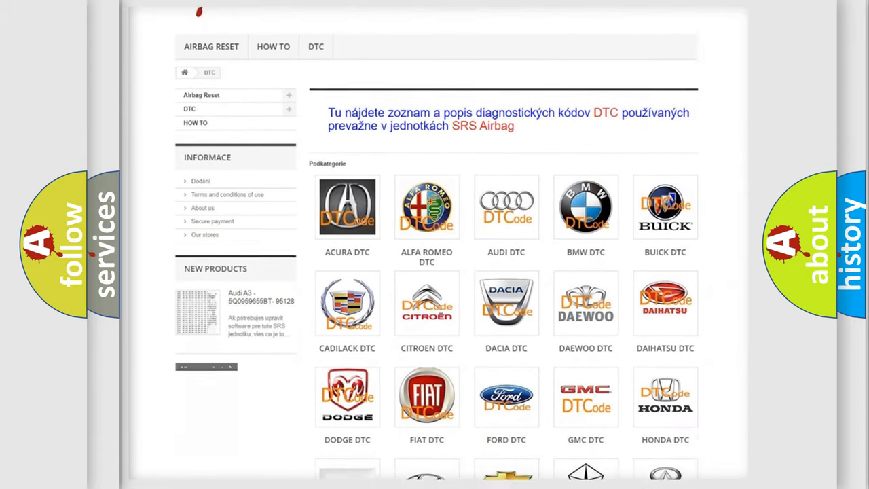
pyautogui.scroll(-3)
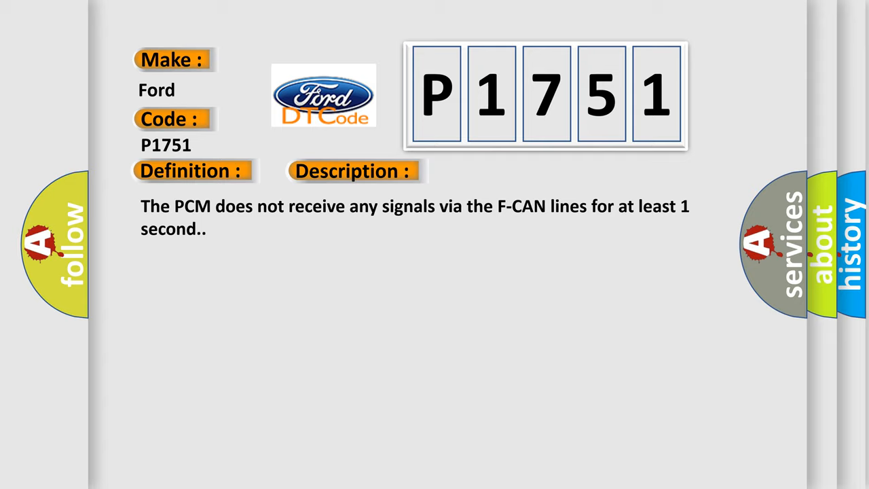
pyautogui.click(500, 171)
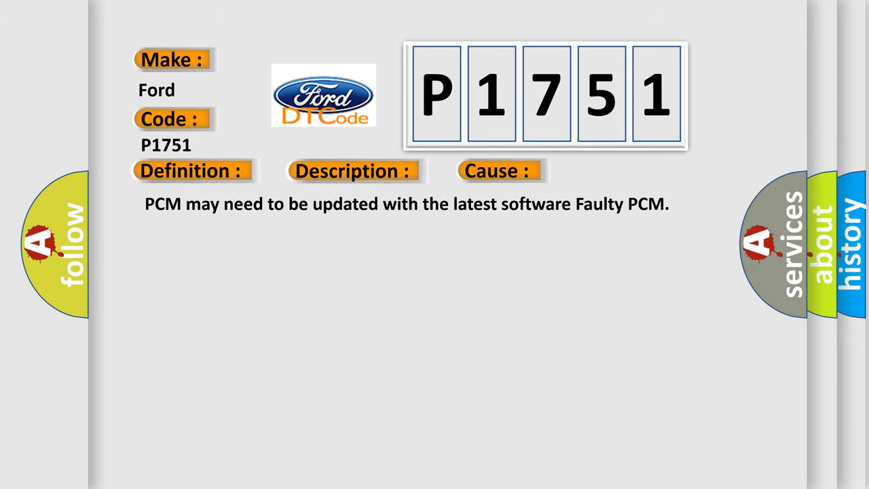